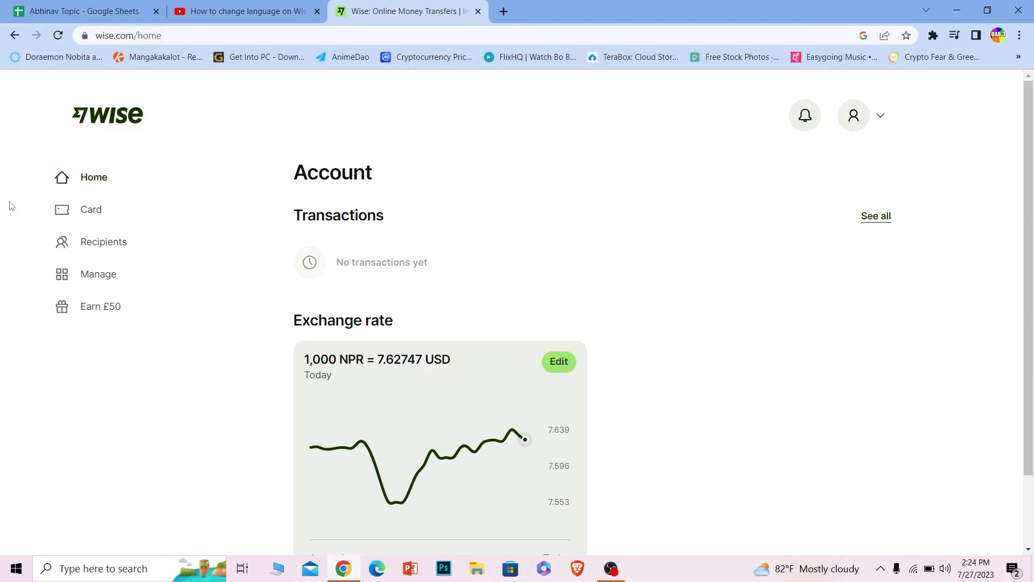
pyautogui.moveTo(146, 124)
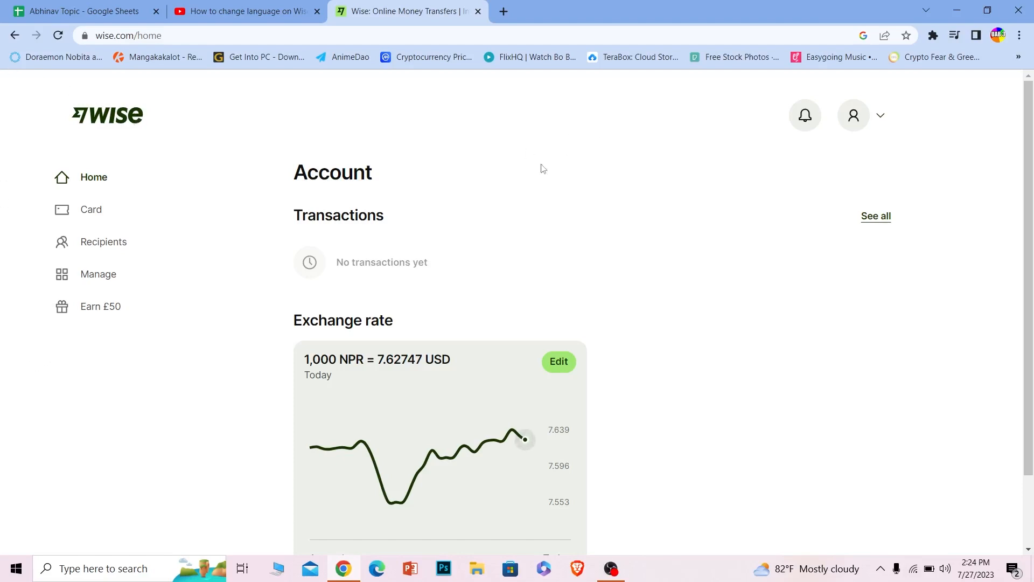
pyautogui.moveTo(508, 177)
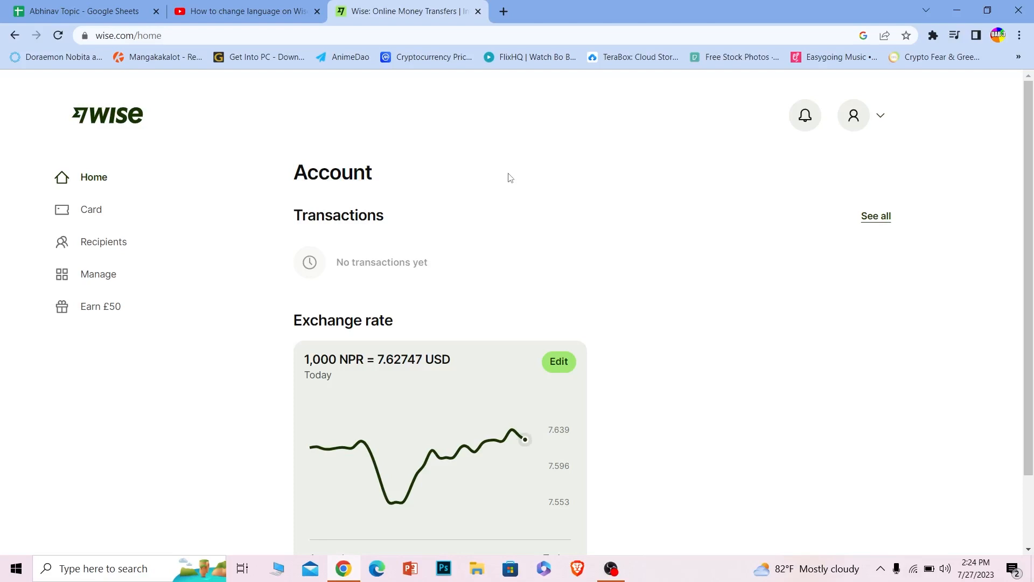
# Step: Open Settings from the profile menu on the Wise home page
pyautogui.scroll(-3)
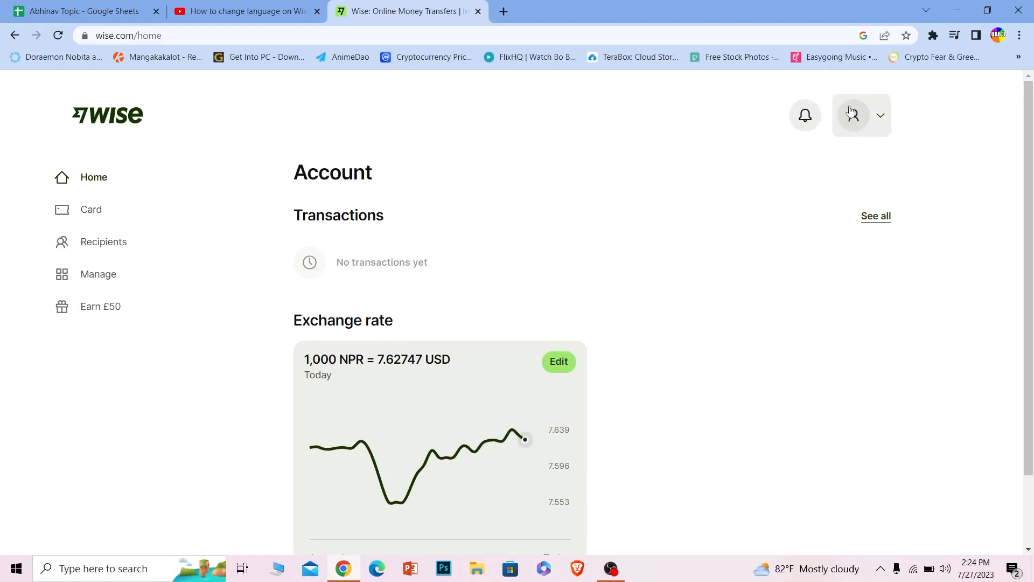
pyautogui.click(853, 115)
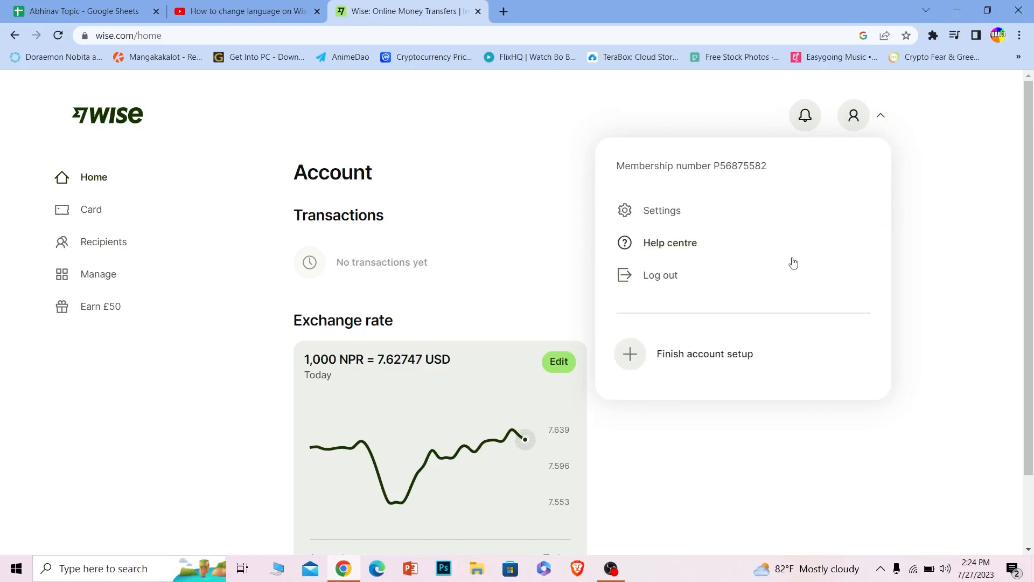
pyautogui.moveTo(670, 243)
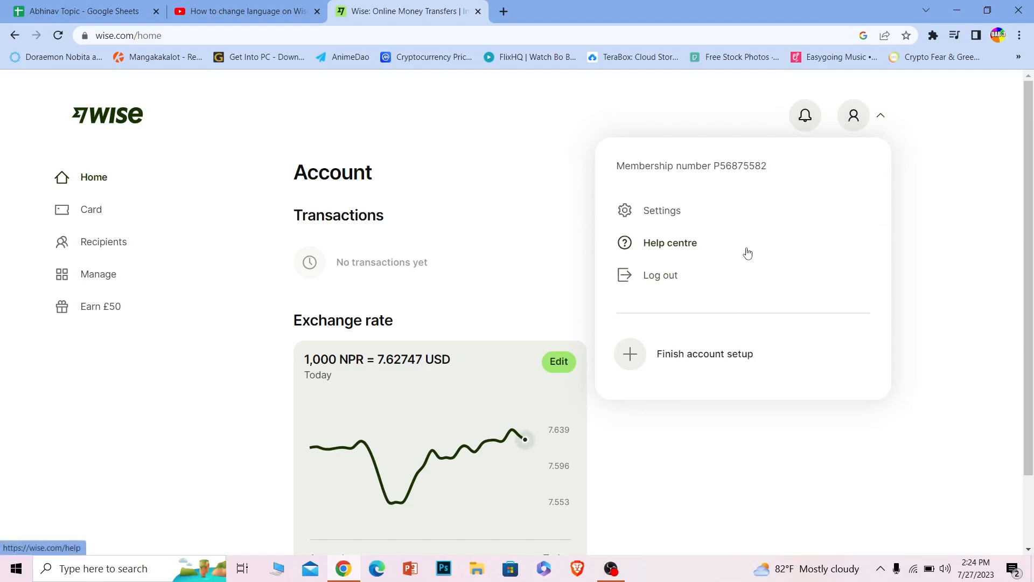
pyautogui.click(662, 211)
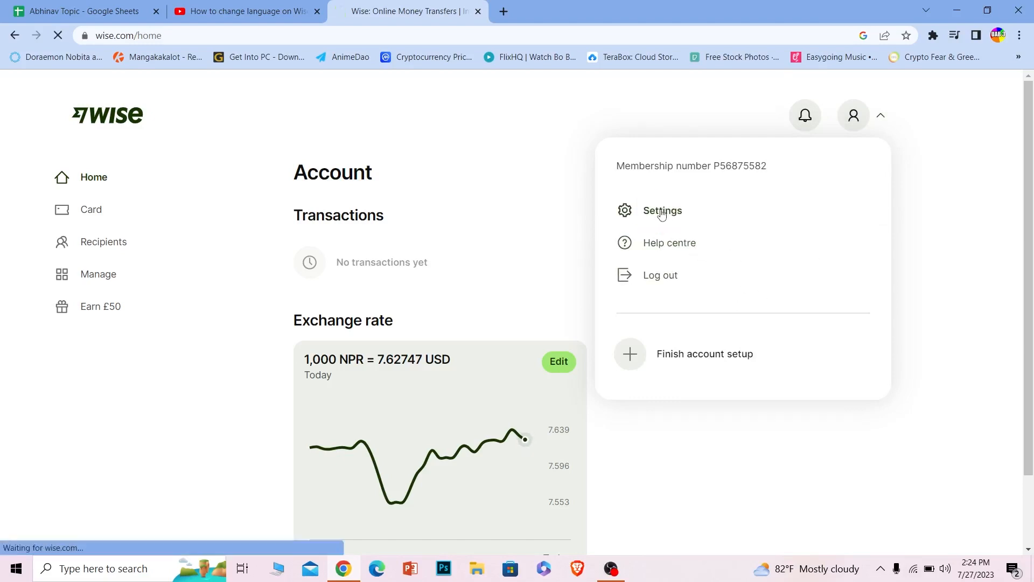
# Step: Expand Language settings to reveal the default language, currently English (UK)
pyautogui.click(662, 210)
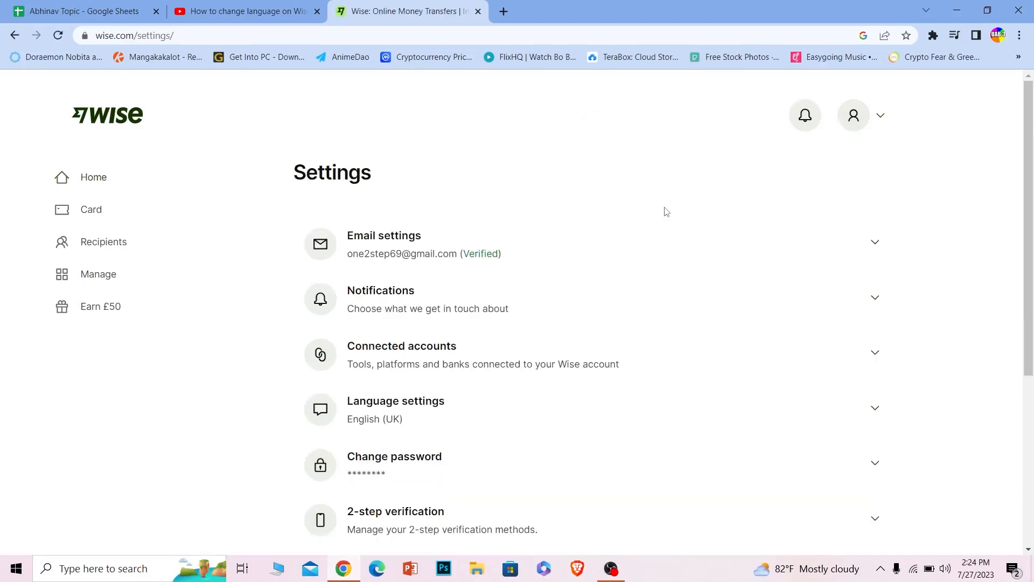
pyautogui.moveTo(504, 361)
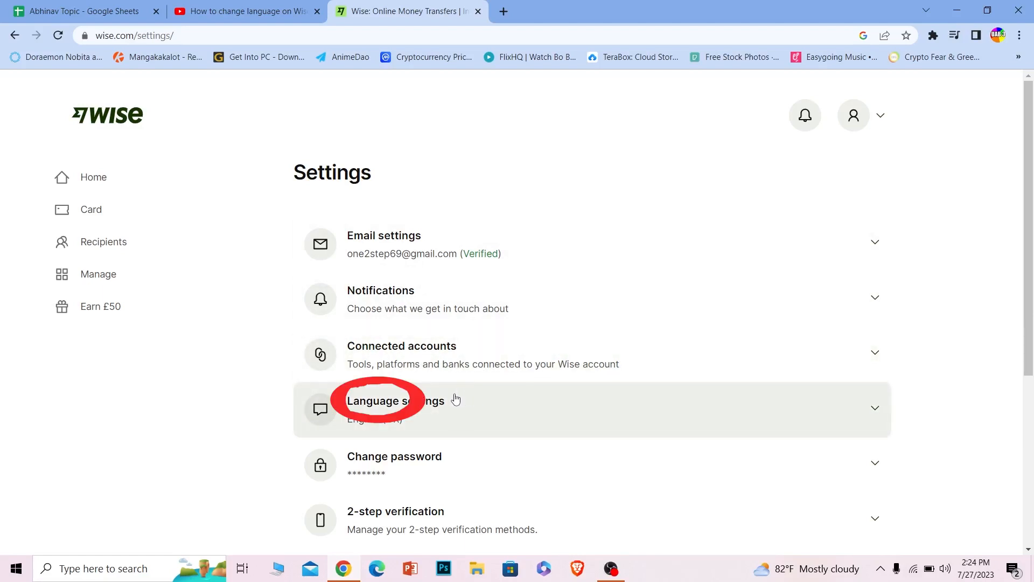
pyautogui.click(396, 401)
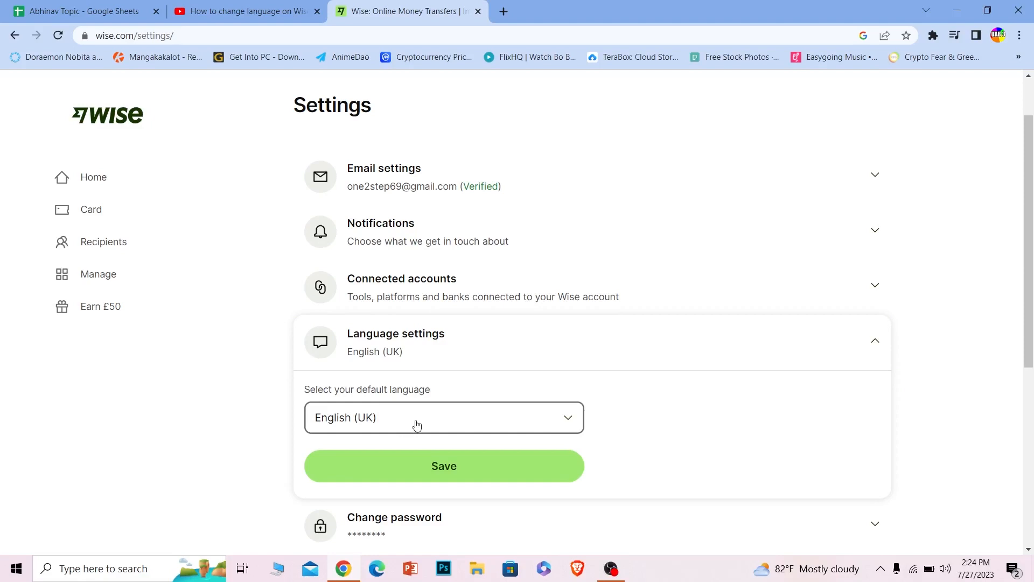
pyautogui.moveTo(405, 409)
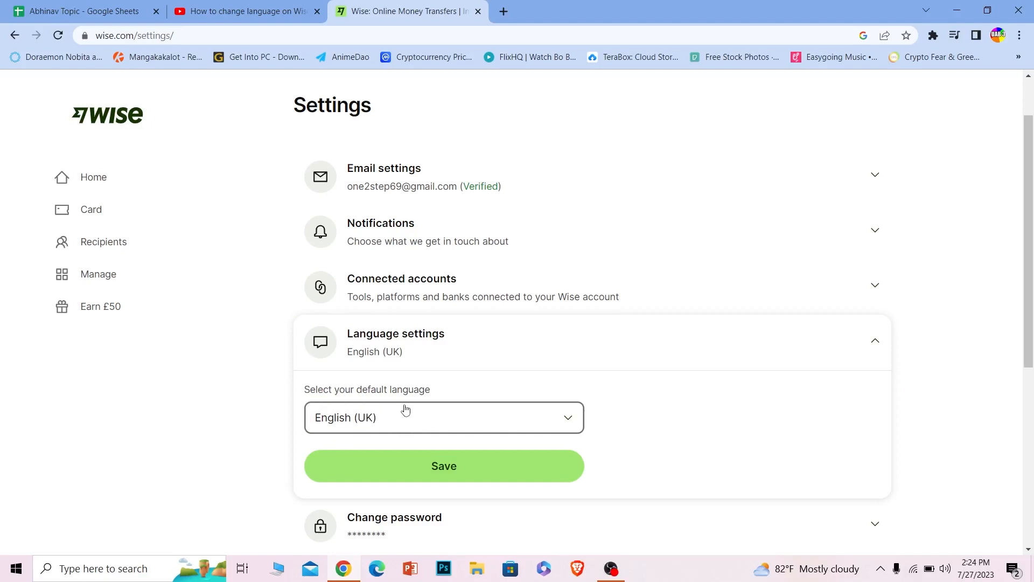
# Step: Select English (US) in the language dropdown and save it
pyautogui.click(444, 417)
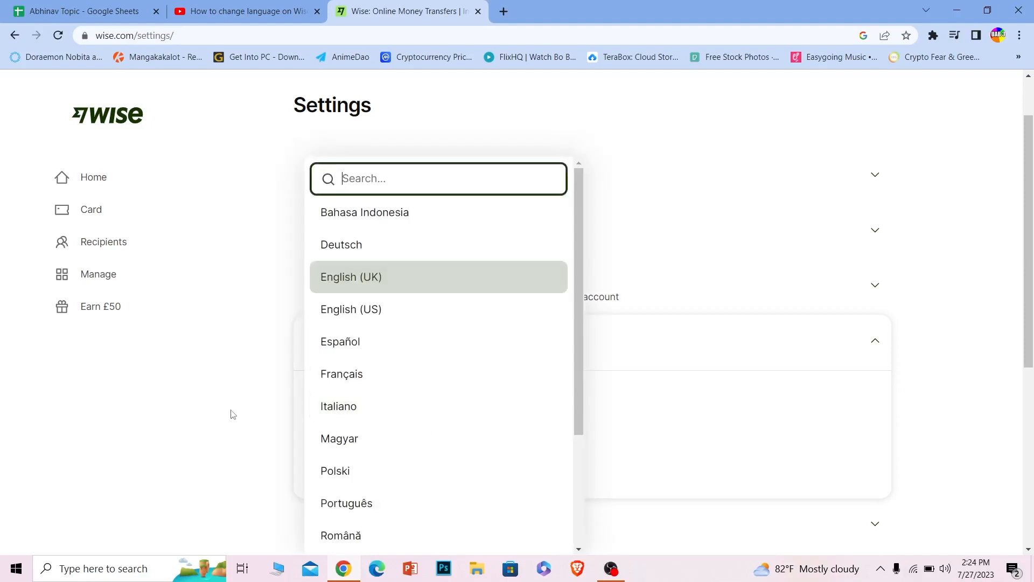
pyautogui.scroll(-3)
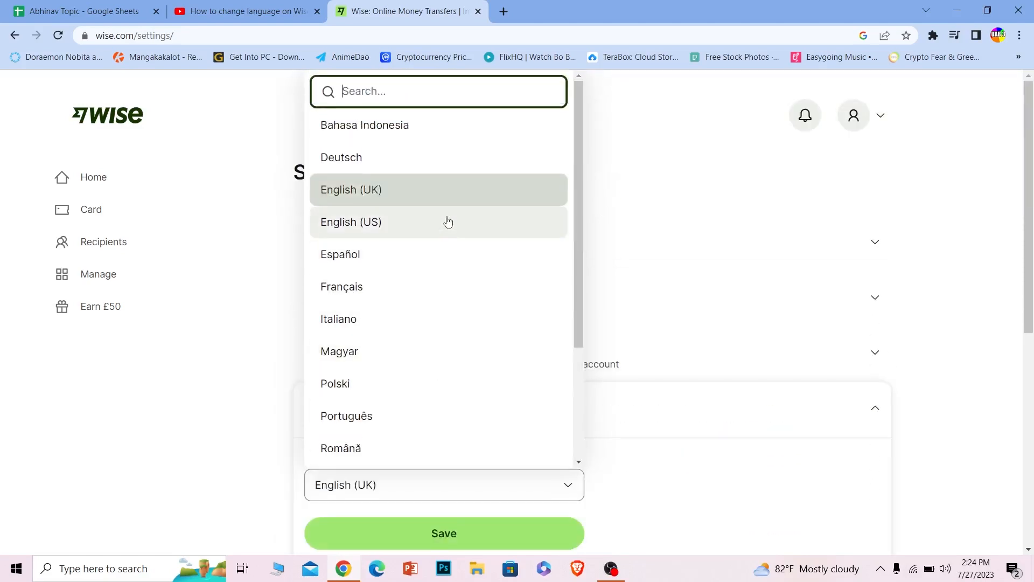
pyautogui.moveTo(381, 221)
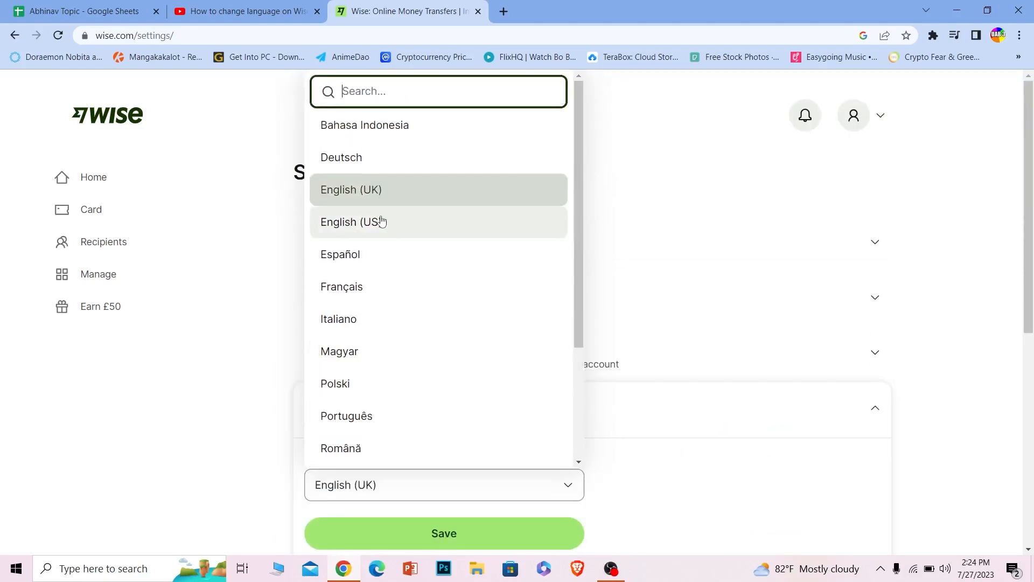
pyautogui.click(355, 221)
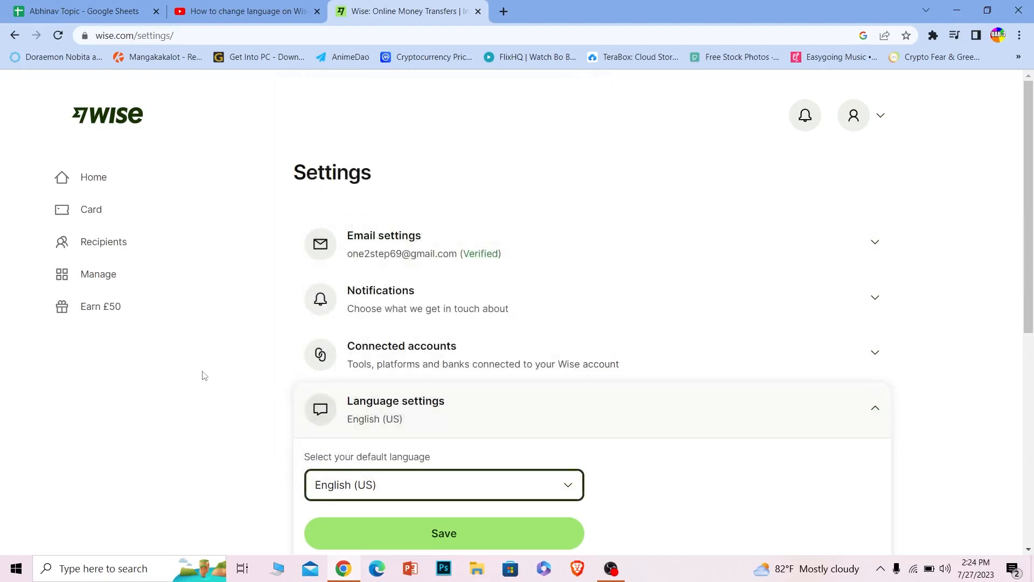
pyautogui.scroll(-3)
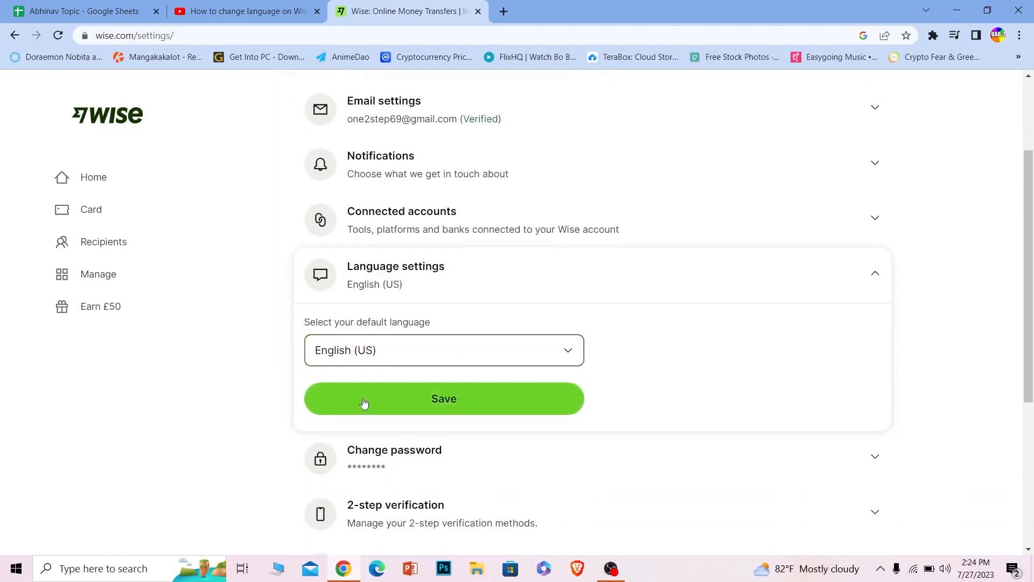
pyautogui.click(443, 398)
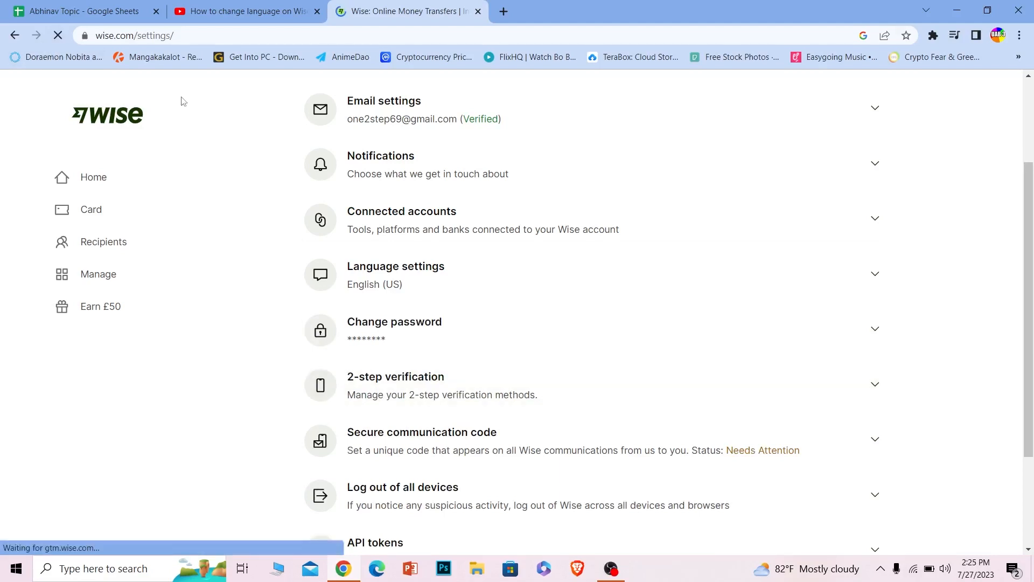
# Step: Return to the Wise home page via the logo and let it reload
pyautogui.click(107, 114)
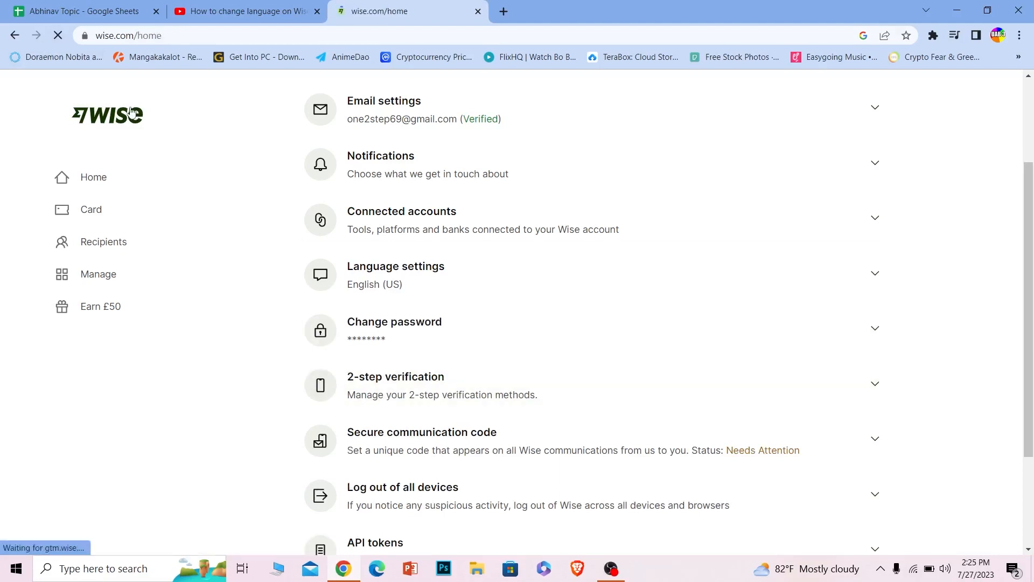
pyautogui.click(94, 176)
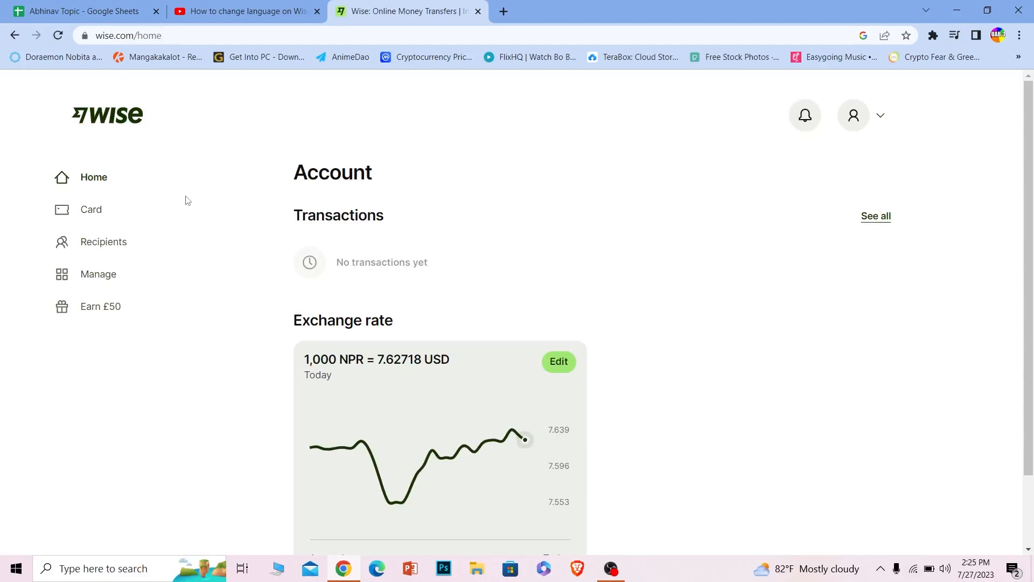
pyautogui.moveTo(70, 171)
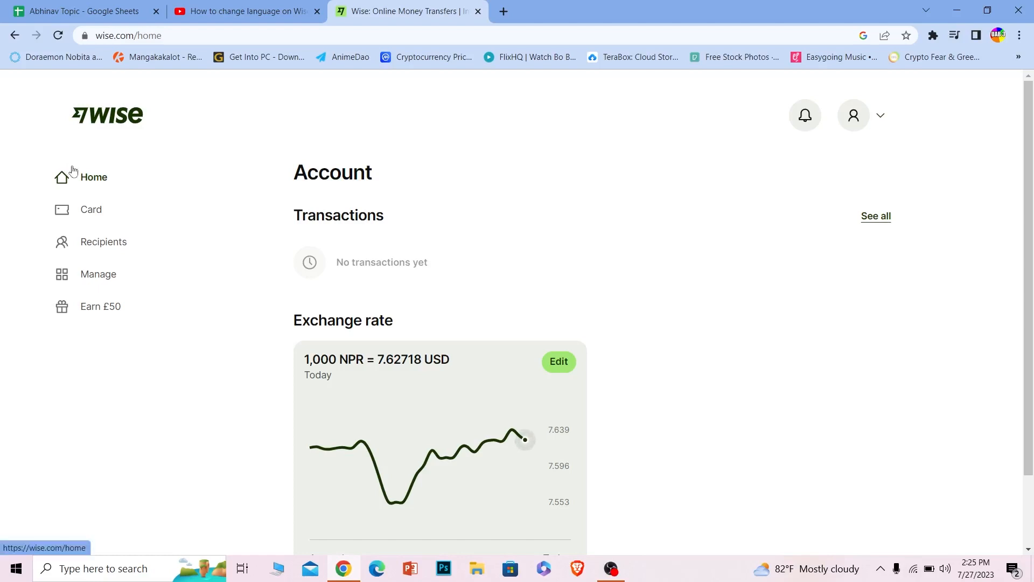
pyautogui.moveTo(93, 123)
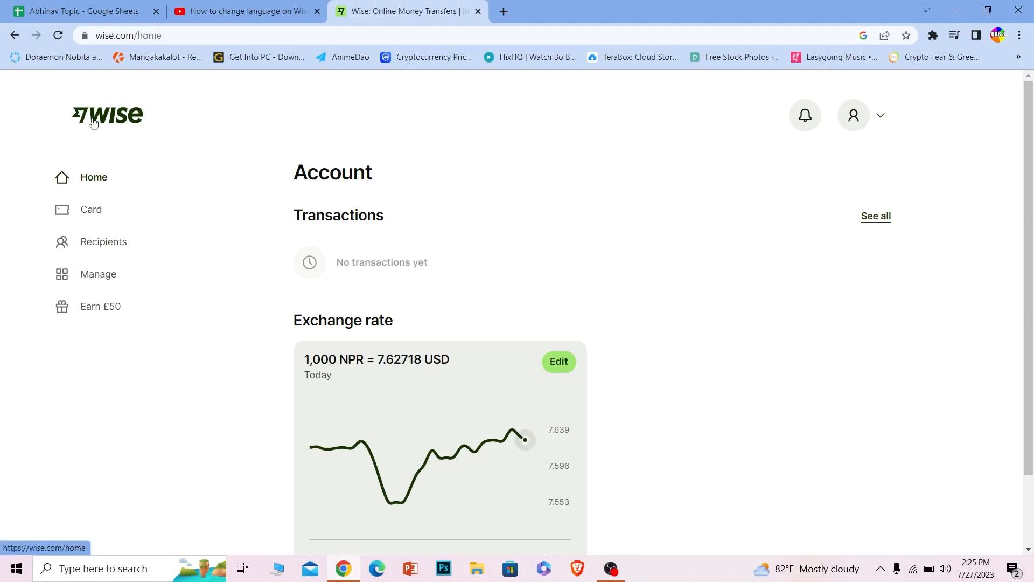